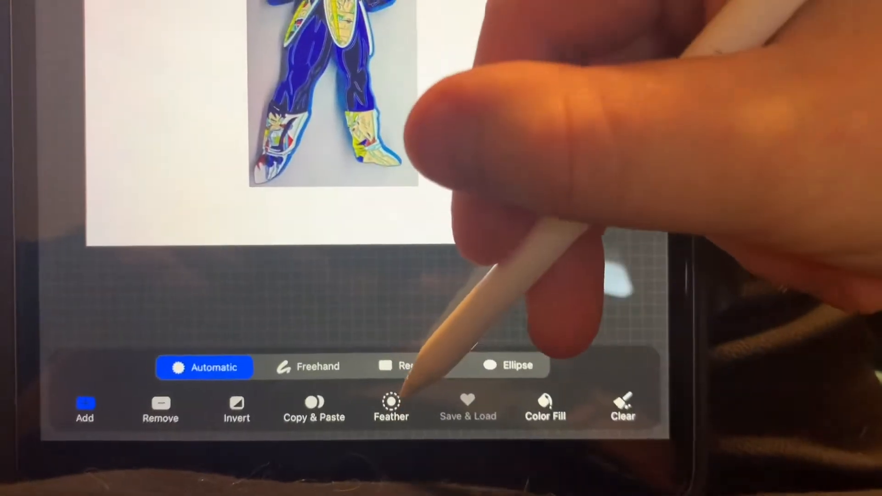
Step: Bring up the Feather amount slider for the automatic selection, still at none
left_click(392, 405)
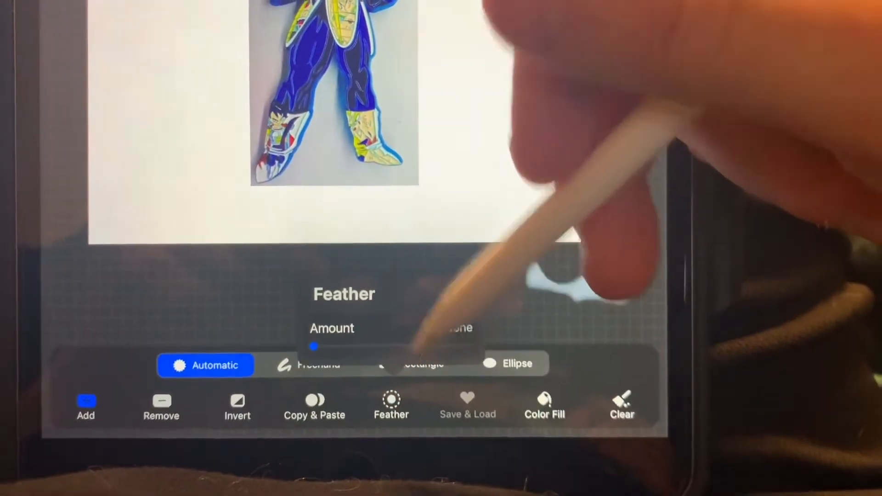